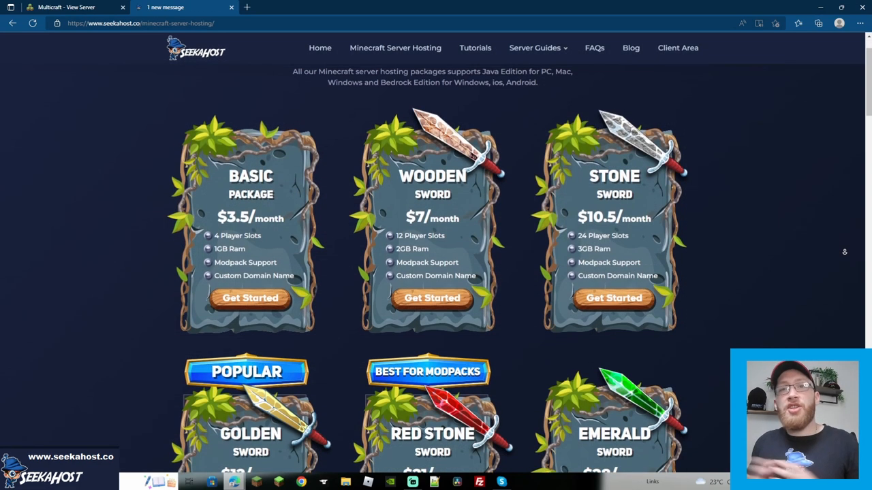
Scroll down the SeekaHost Test Server overview to reveal its IP address and port
scroll("down", 3)
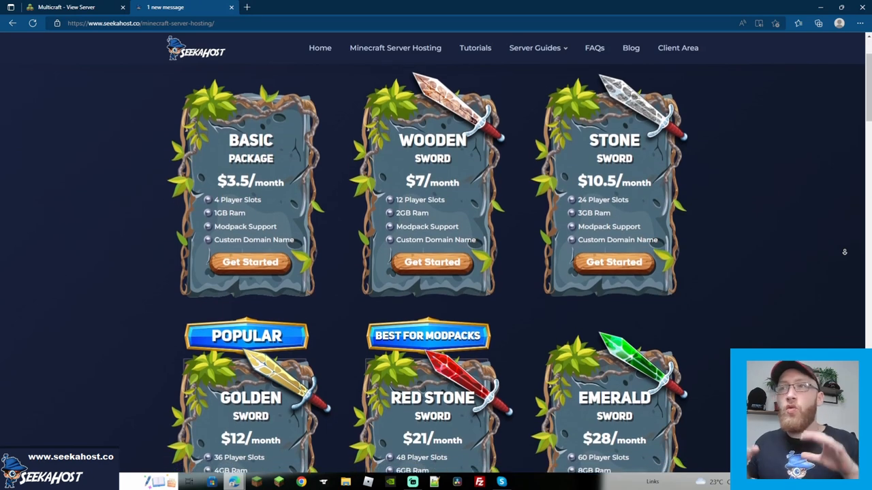
scroll("down", 3)
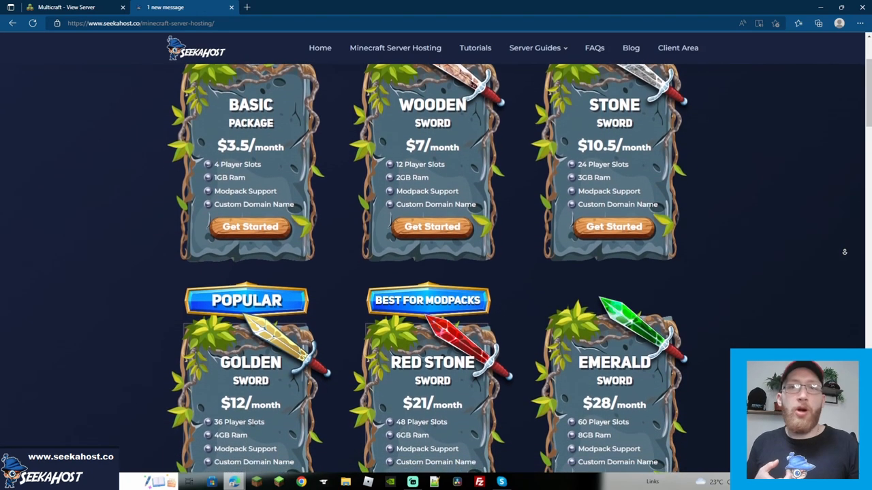
scroll("down", 3)
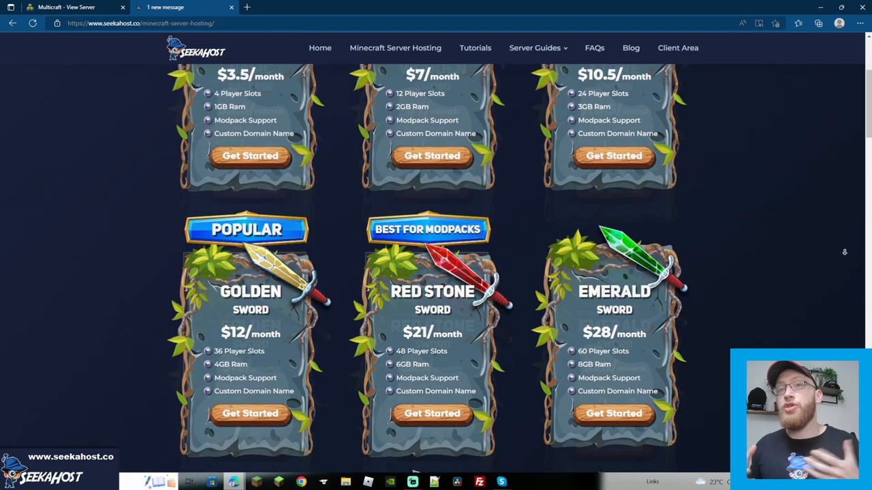
scroll("down", 3)
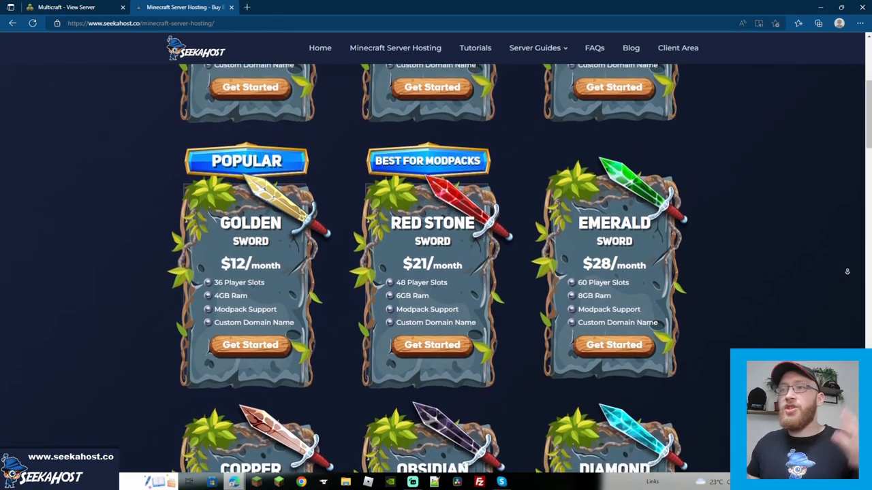
scroll("down", 3)
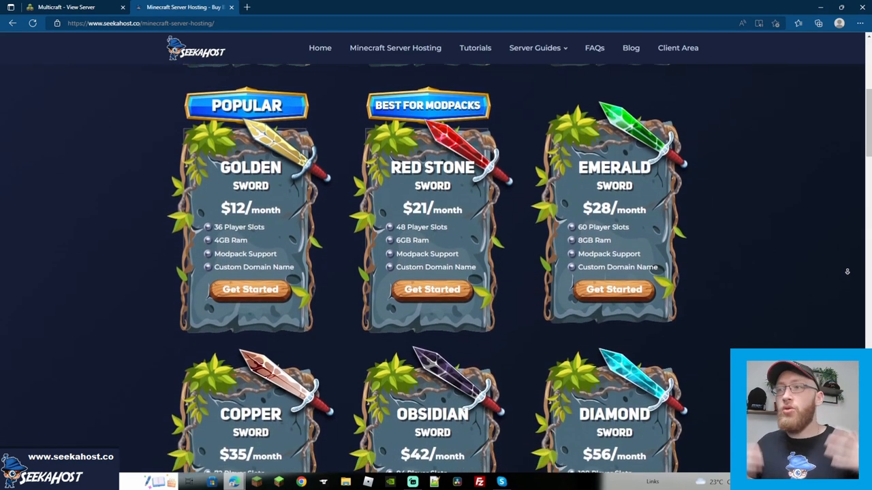
scroll("down", 3)
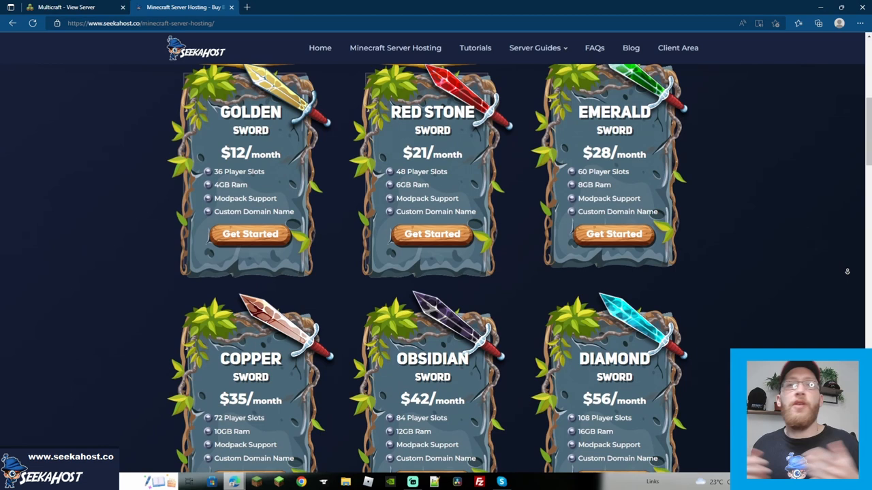
scroll("down", 3)
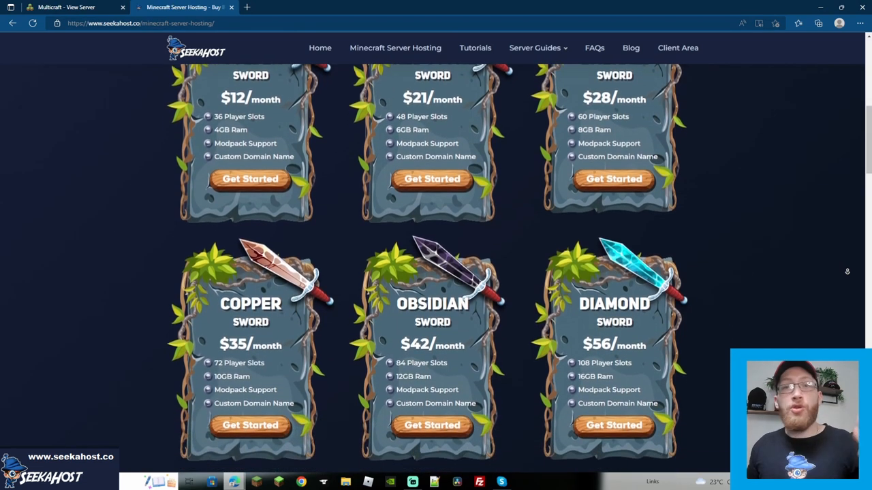
scroll("down", 3)
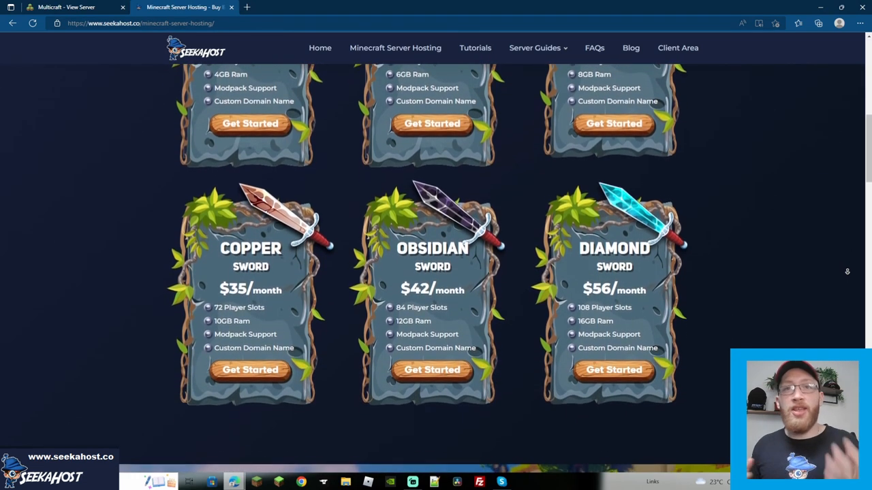
scroll("down", 3)
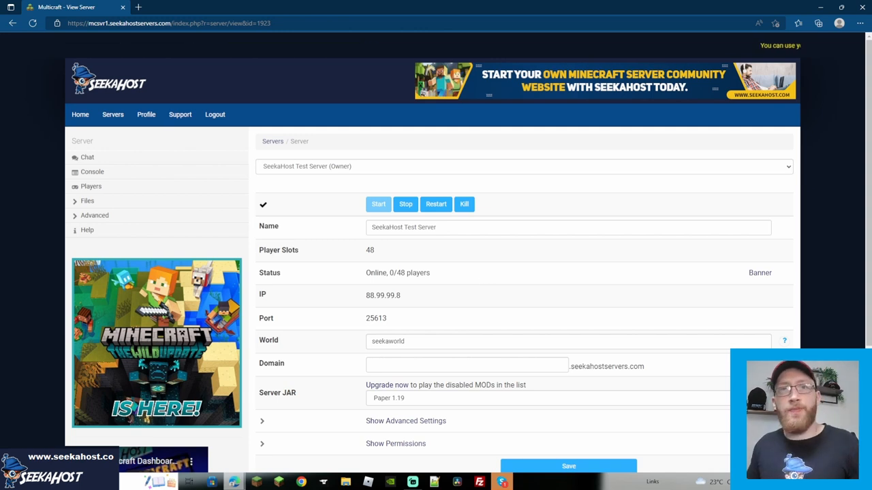
Go to geysermc.org and reach its Download page listing the latest Geyser builds
left_click(184, 7)
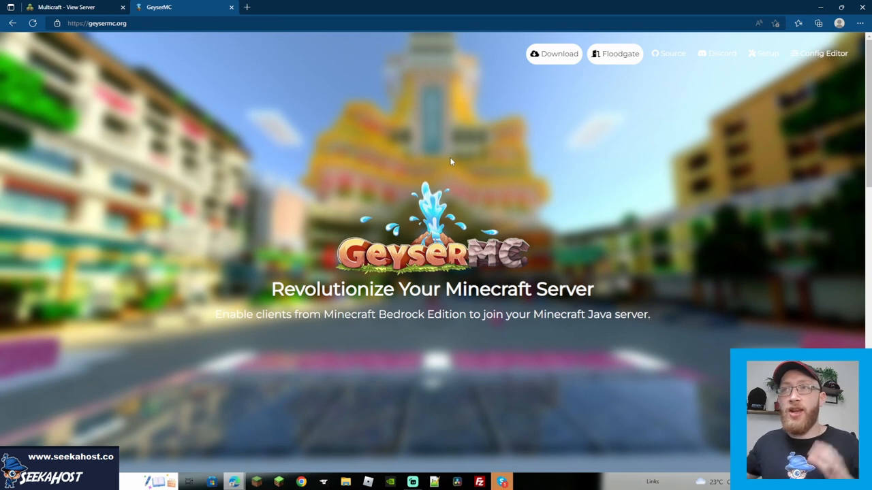
mouse_move(564, 139)
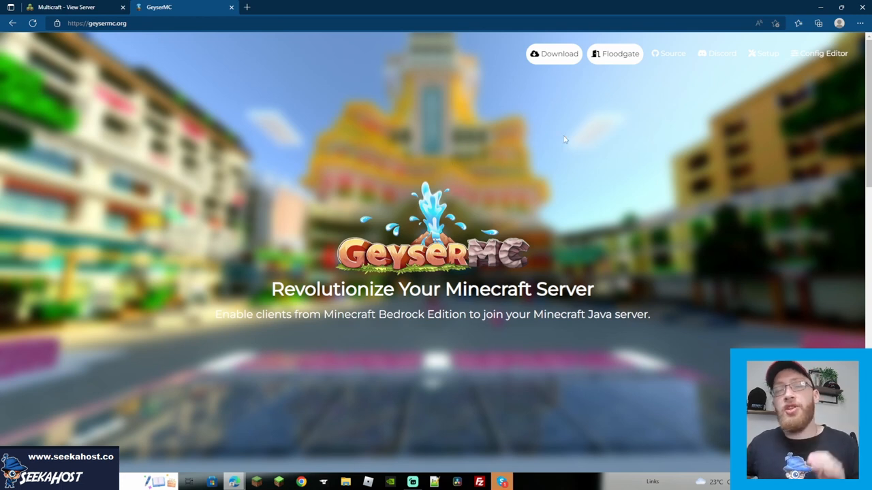
mouse_move(553, 53)
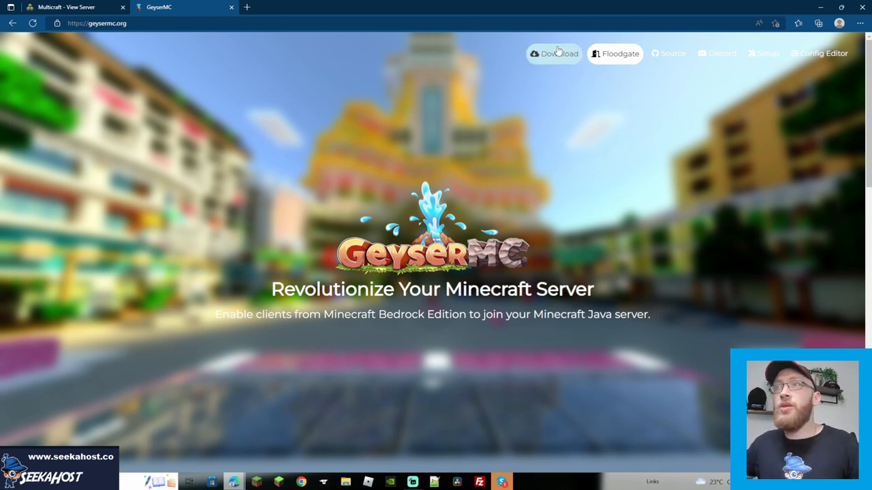
left_click(553, 53)
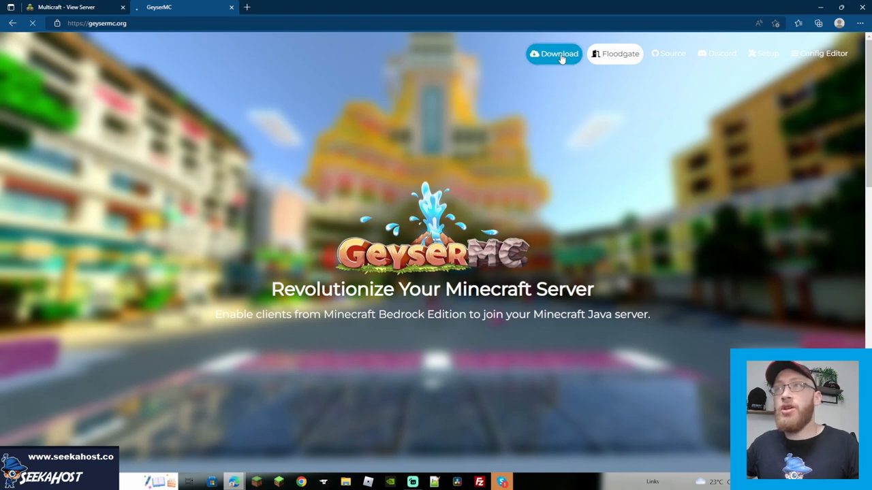
left_click(553, 53)
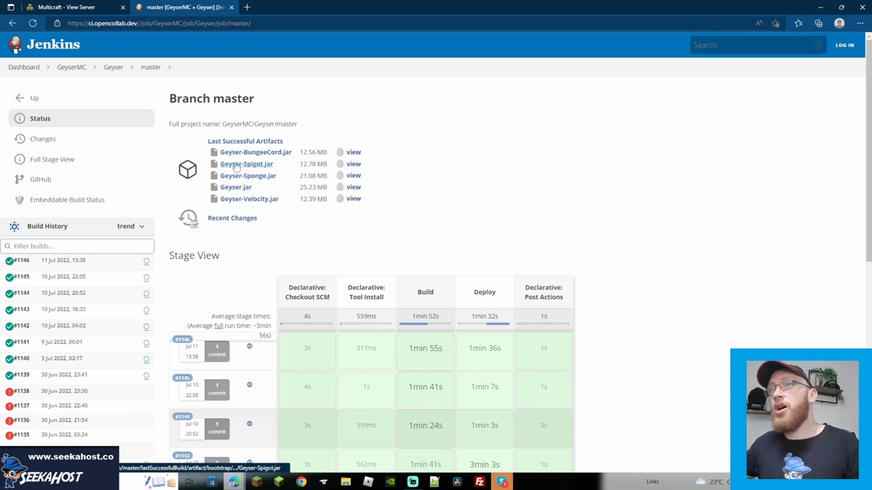
mouse_move(247, 163)
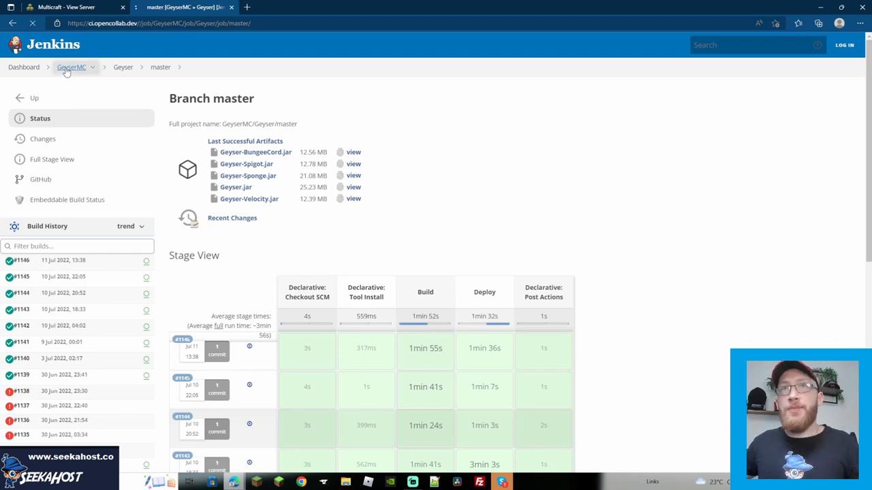
From the GeyserMC project list in Jenkins, enter Floodgate and its master branch
left_click(71, 66)
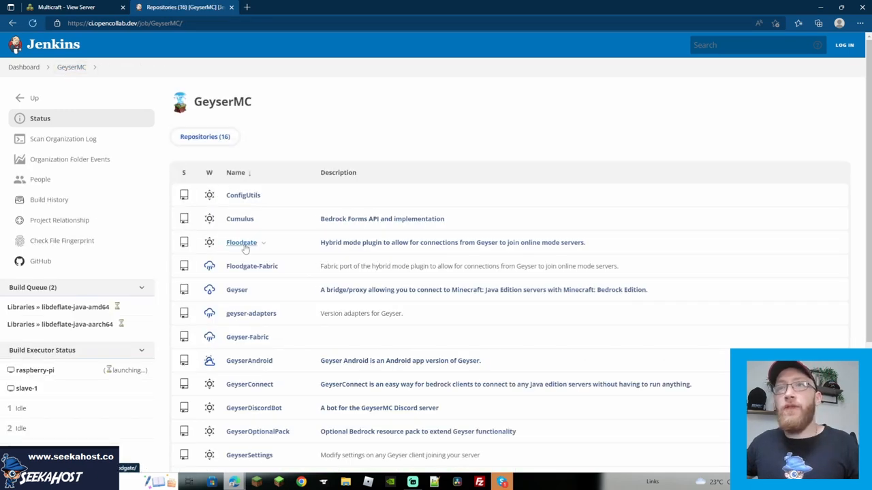
left_click(241, 242)
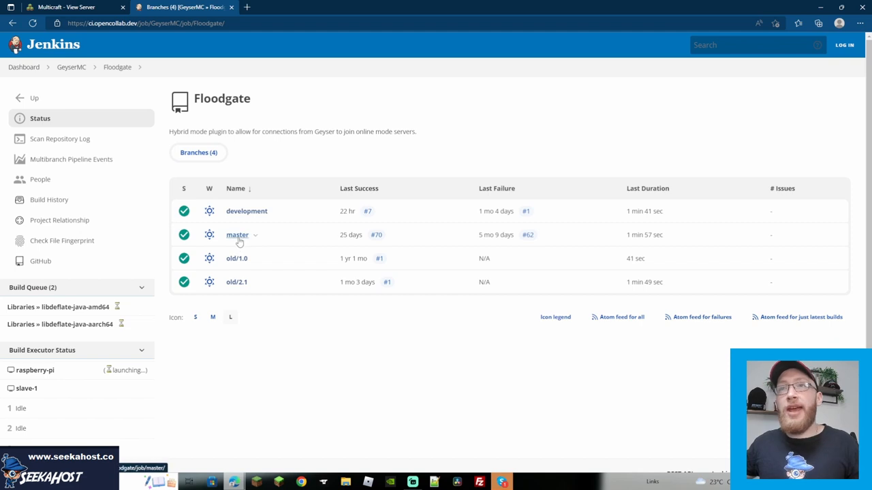
left_click(237, 234)
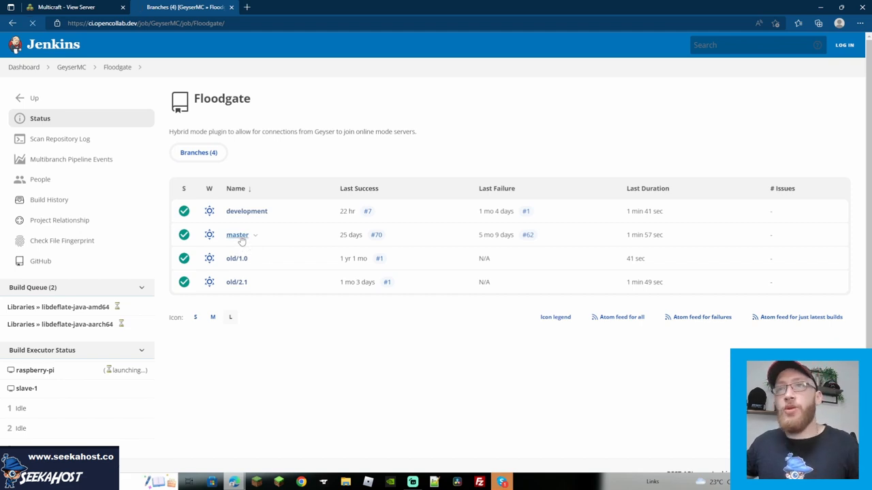
left_click(237, 234)
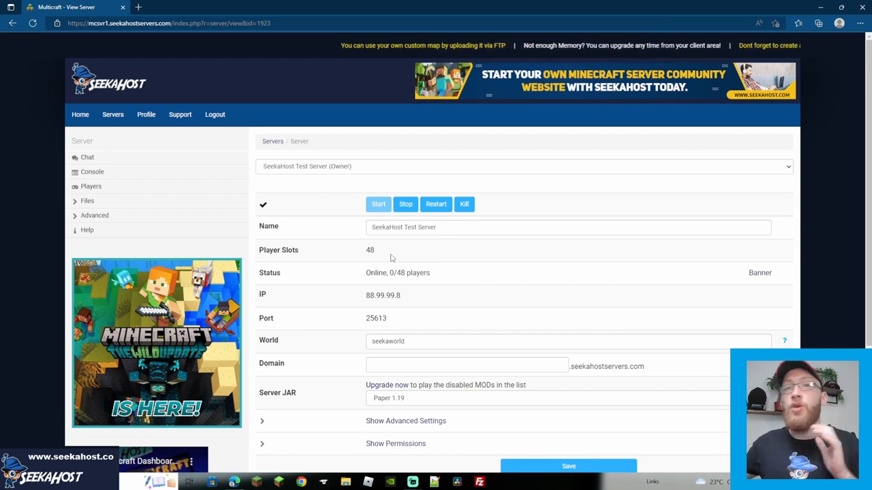
mouse_move(406, 204)
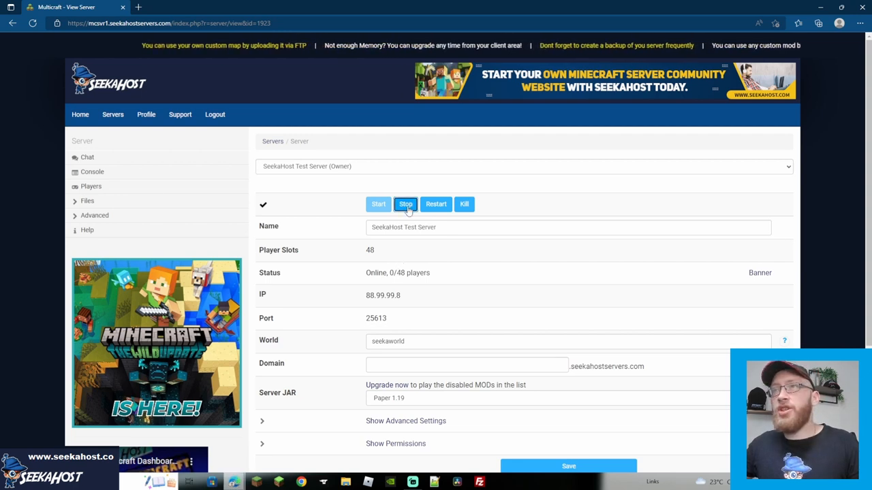
Stop the SeekaHost Test Server until it reads Offline, then show its Advanced options
left_click(406, 204)
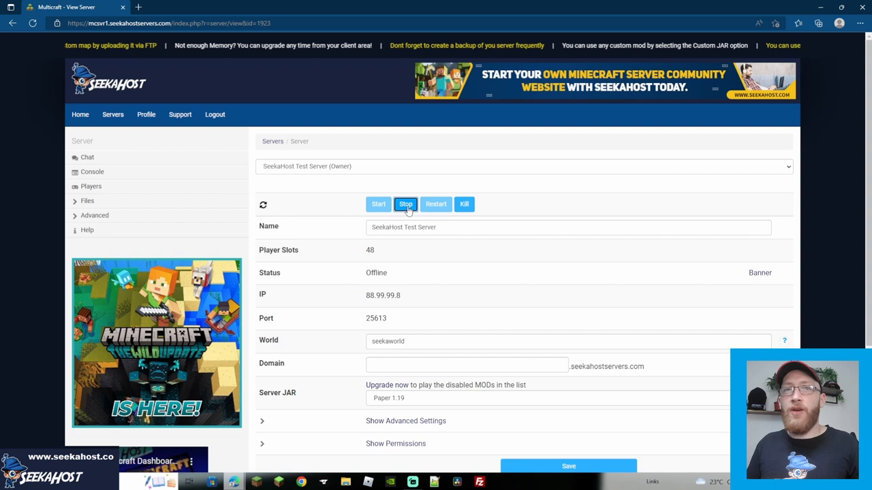
left_click(405, 204)
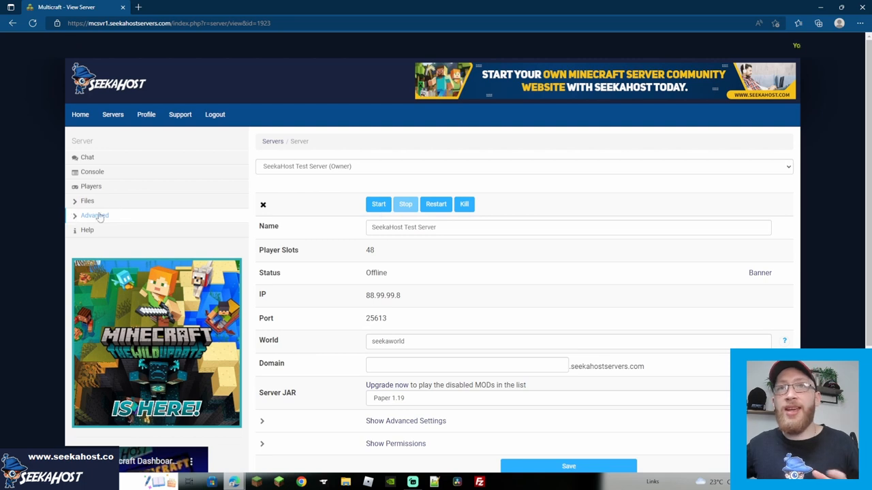
left_click(87, 201)
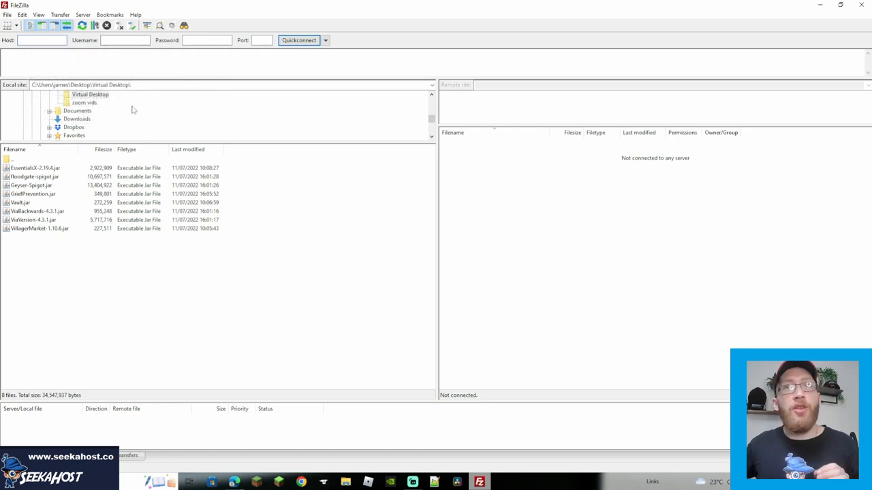
mouse_move(191, 65)
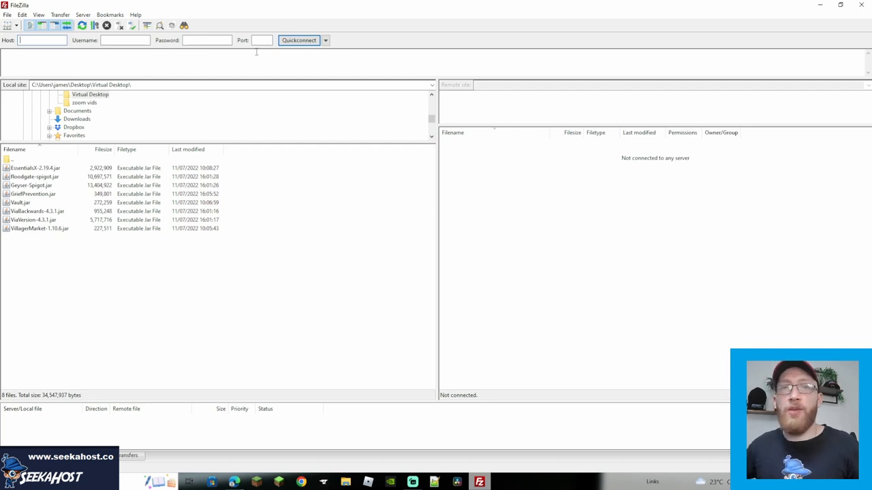
mouse_move(310, 51)
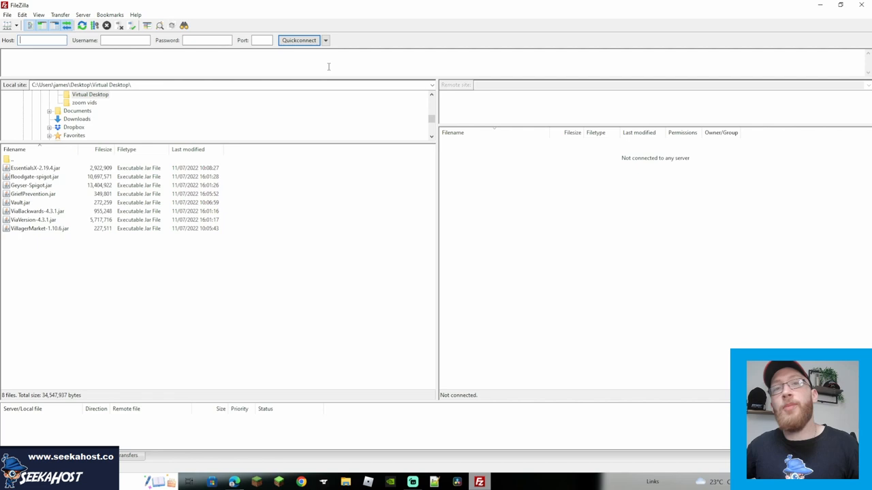
Quickconnect to the server's files and enter its plugins folder holding only bStats
left_click(298, 40)
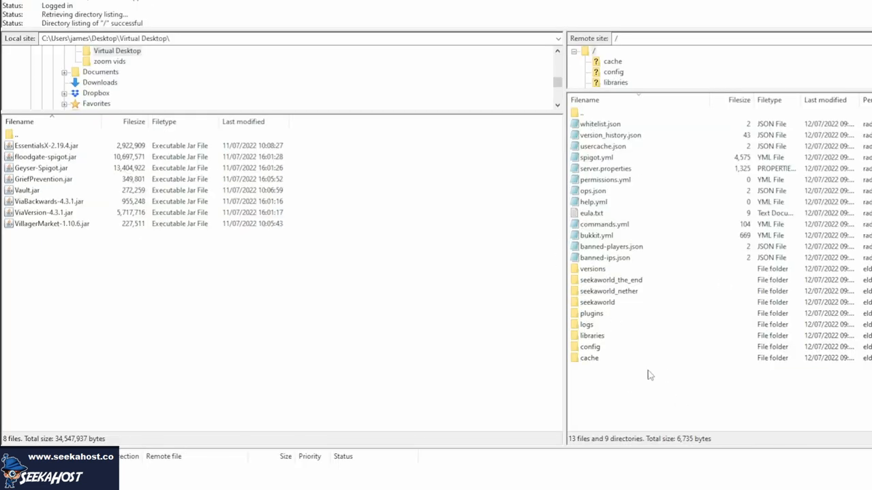
mouse_move(597, 320)
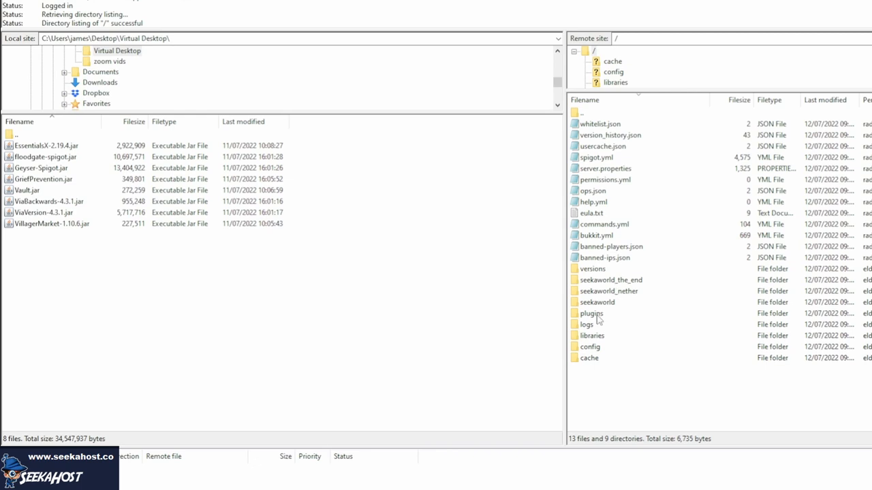
double_click(591, 313)
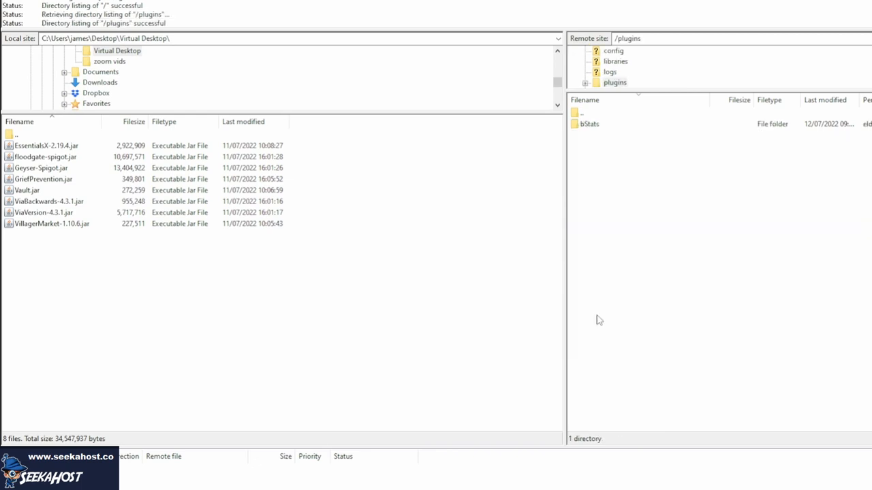
mouse_move(643, 198)
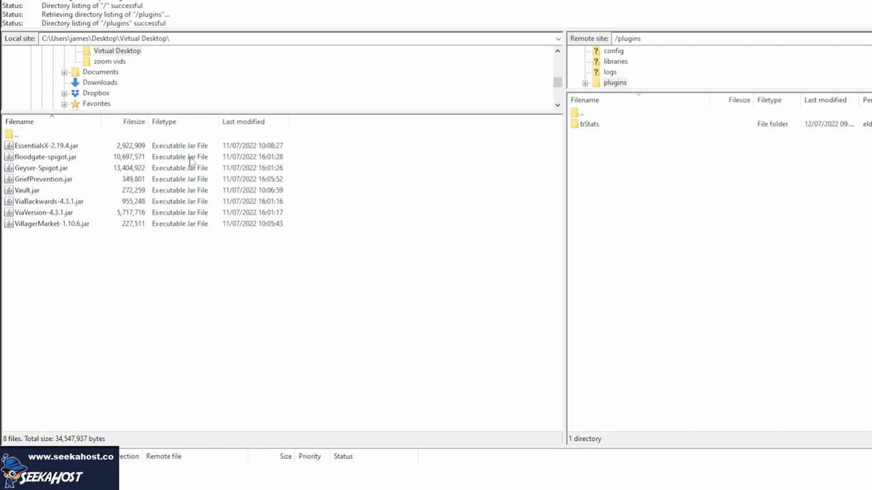
mouse_move(39, 217)
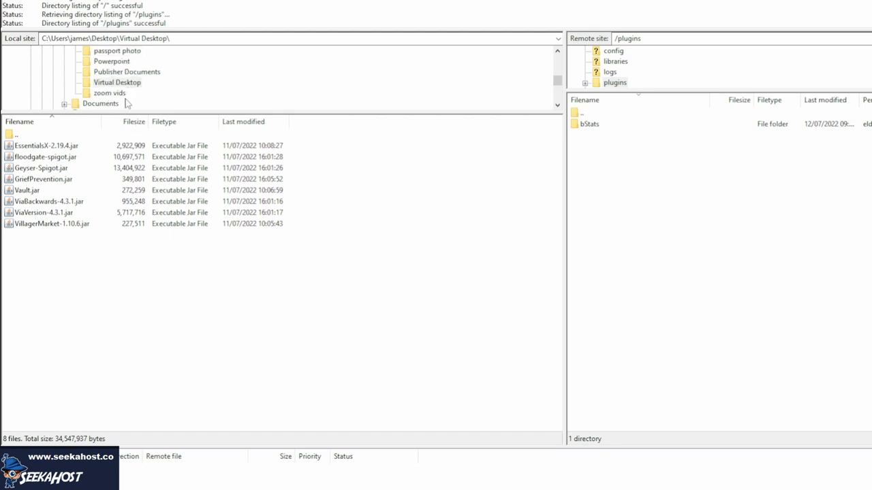
Return FileZilla's local side to the Virtual Desktop folder of plugin jars
scroll("down", 3)
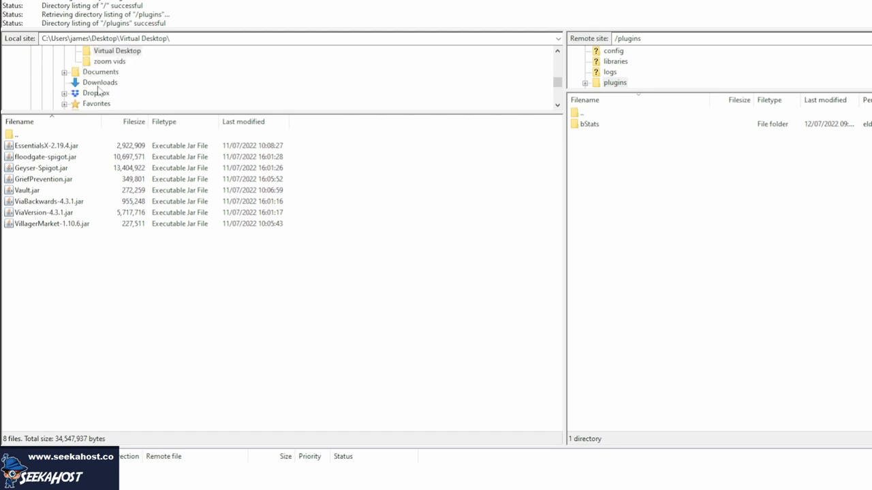
mouse_move(74, 168)
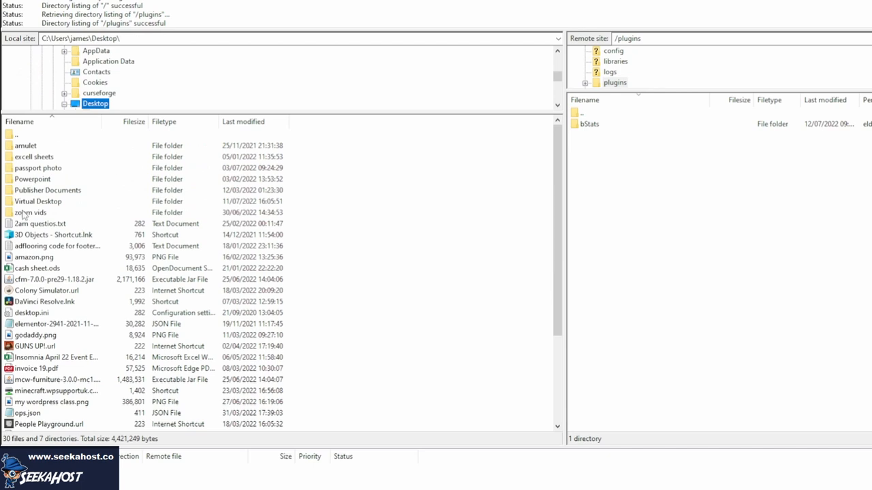
double_click(38, 202)
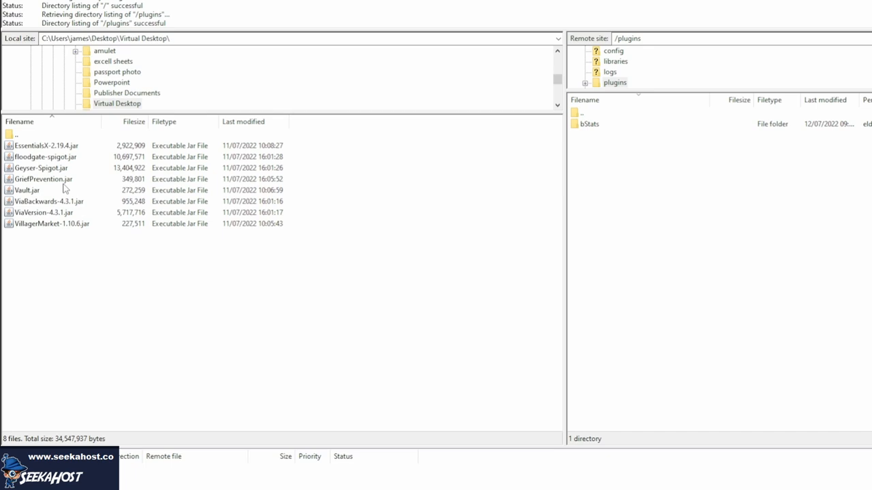
mouse_move(75, 247)
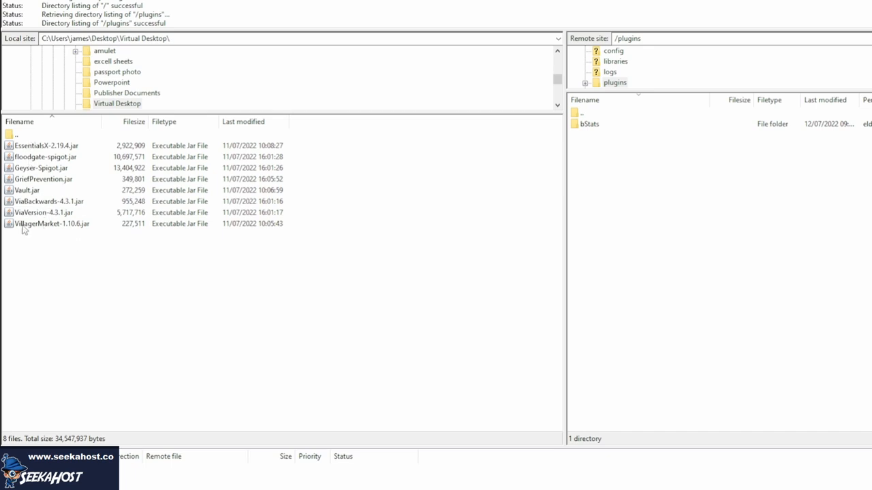
mouse_move(33, 215)
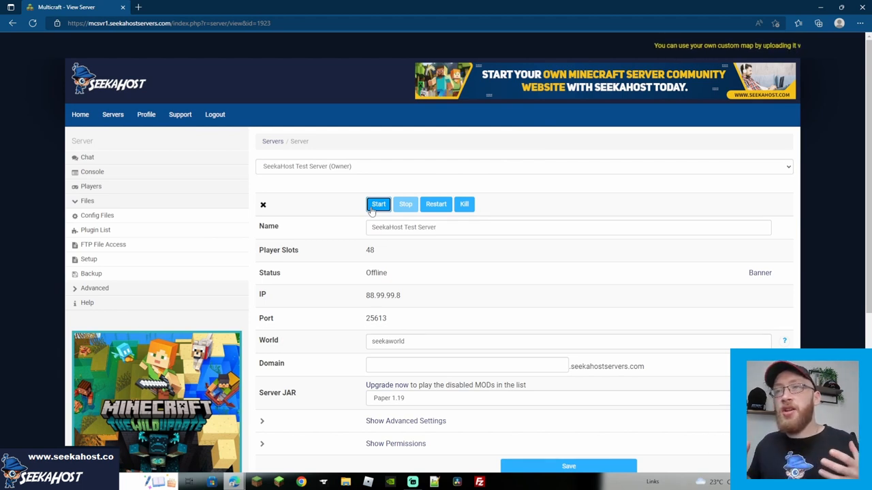
Start the test server until its status shows Online, then stop it back to Offline
left_click(379, 205)
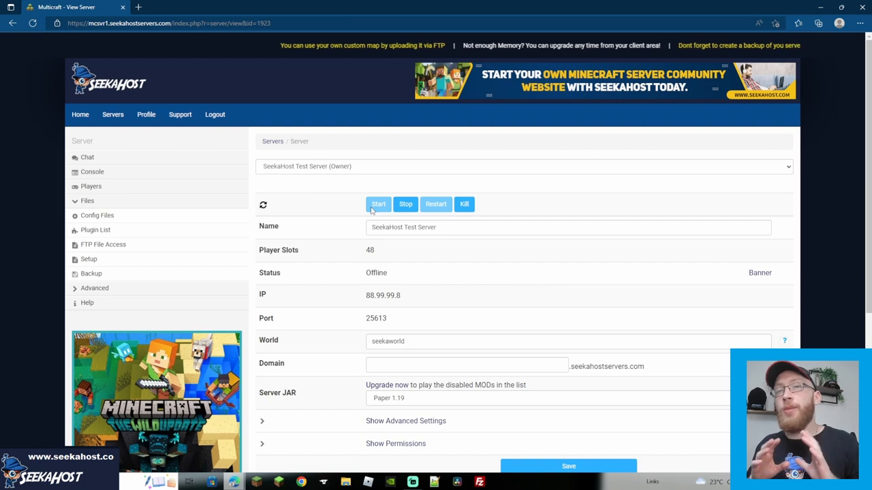
left_click(378, 204)
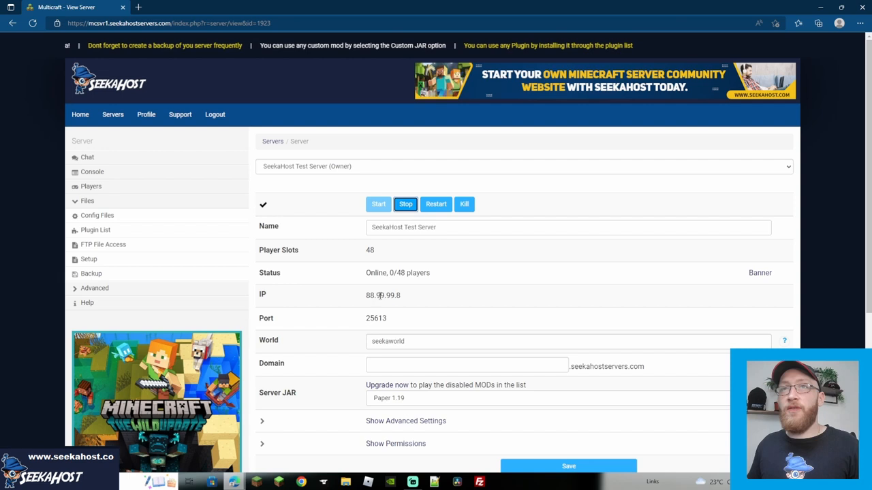
left_click(406, 204)
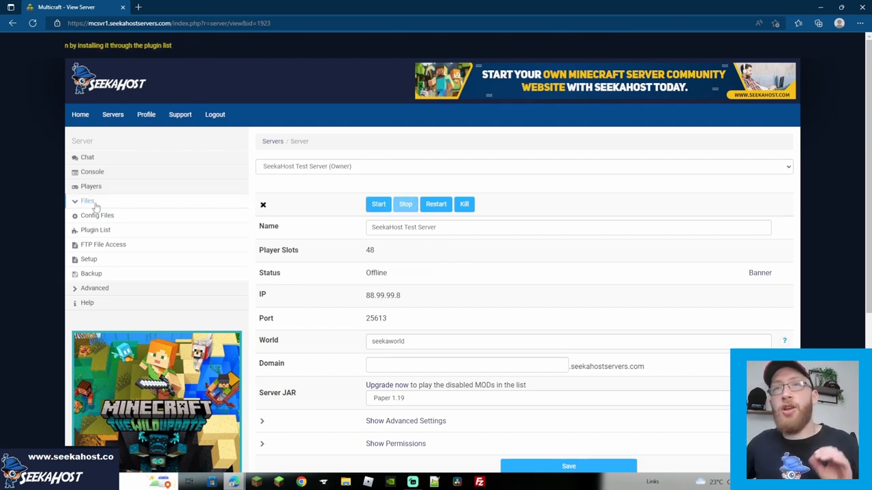
From Files > Config Files, bring up plugins/Geyser-Spigot config.yml in the editor
left_click(97, 215)
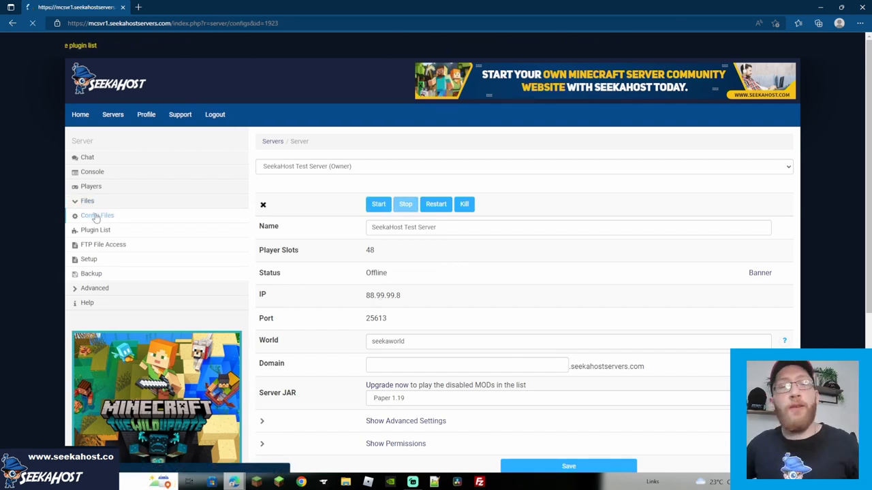
left_click(97, 215)
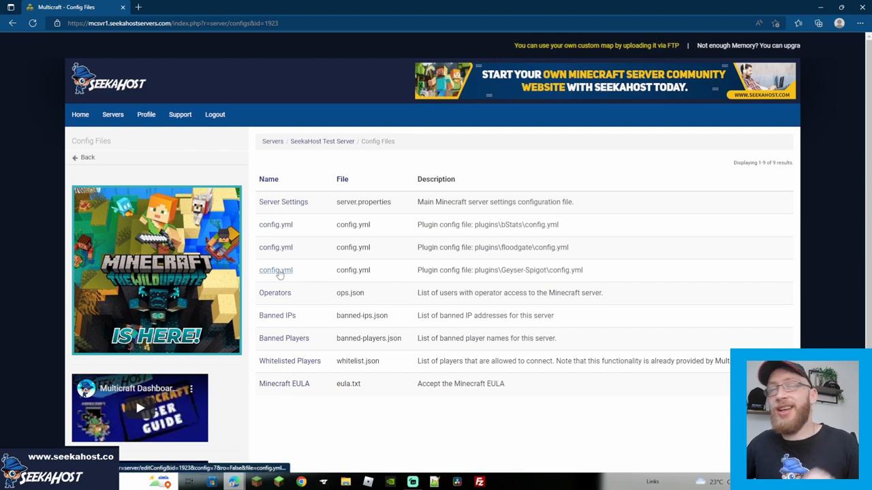
left_click(275, 270)
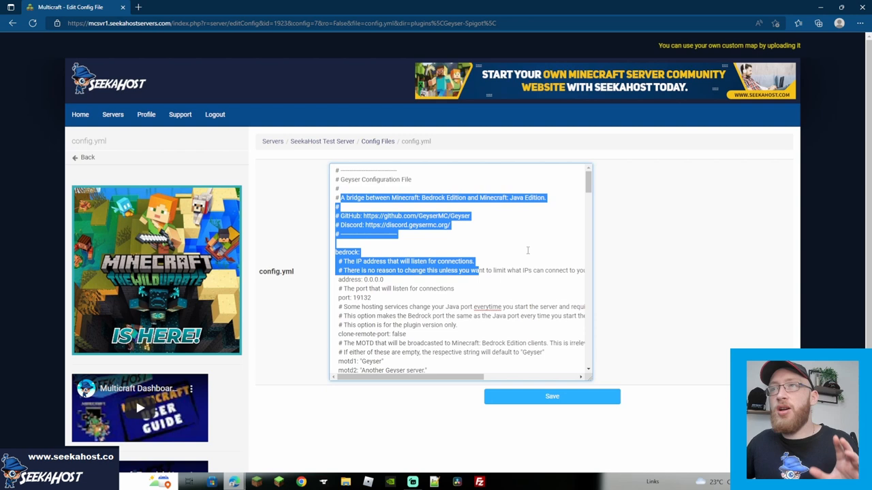
Replace the default Bedrock port 19132 with the server's copied port 25613
left_click(531, 237)
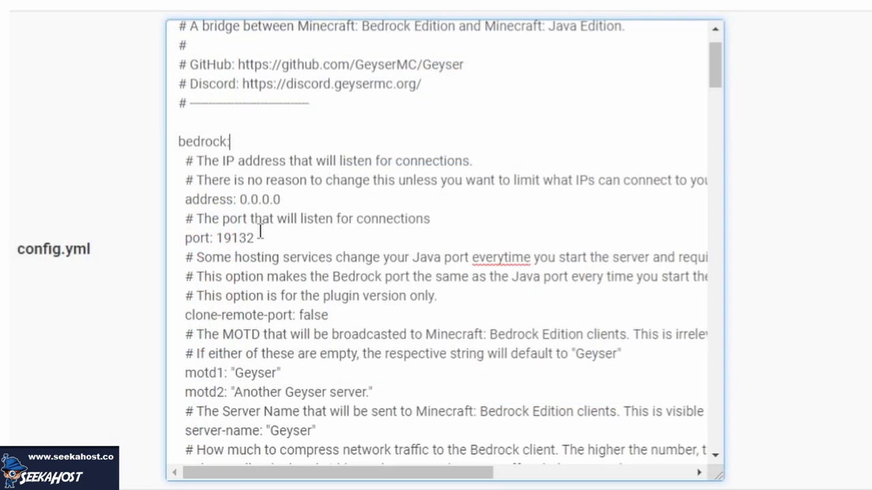
double_click(234, 238)
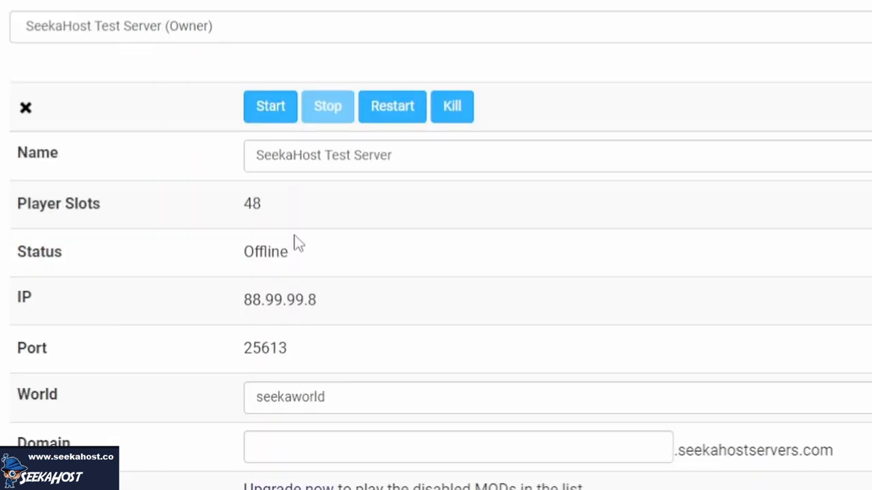
double_click(264, 349)
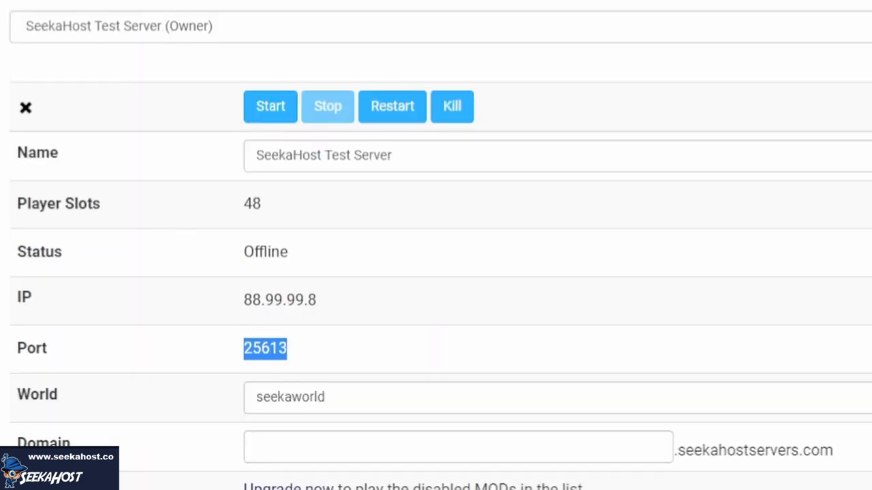
right_click(225, 237)
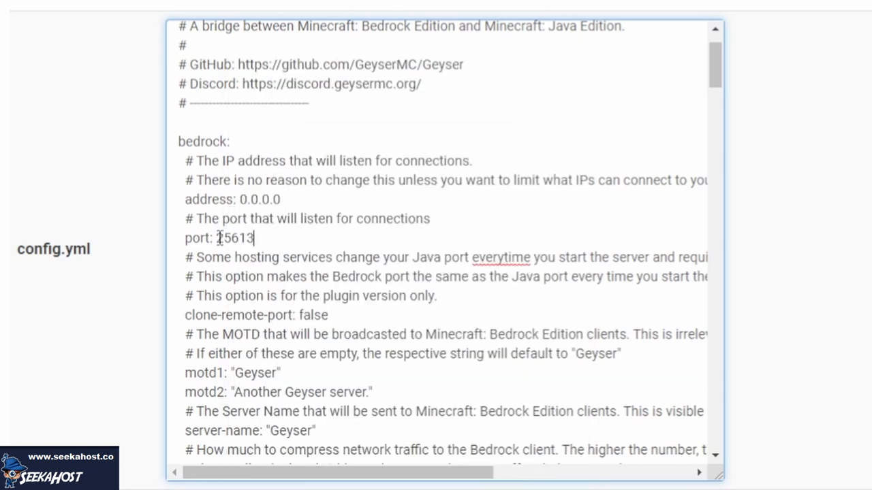
left_click(204, 238)
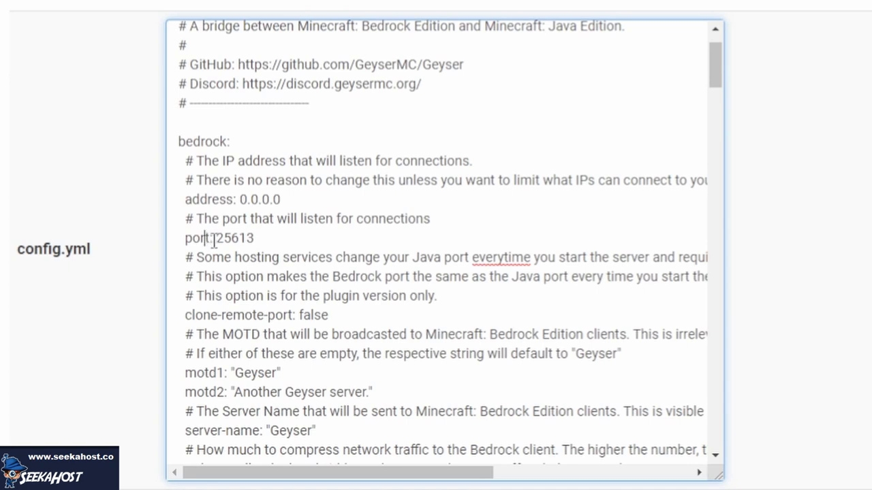
double_click(233, 239)
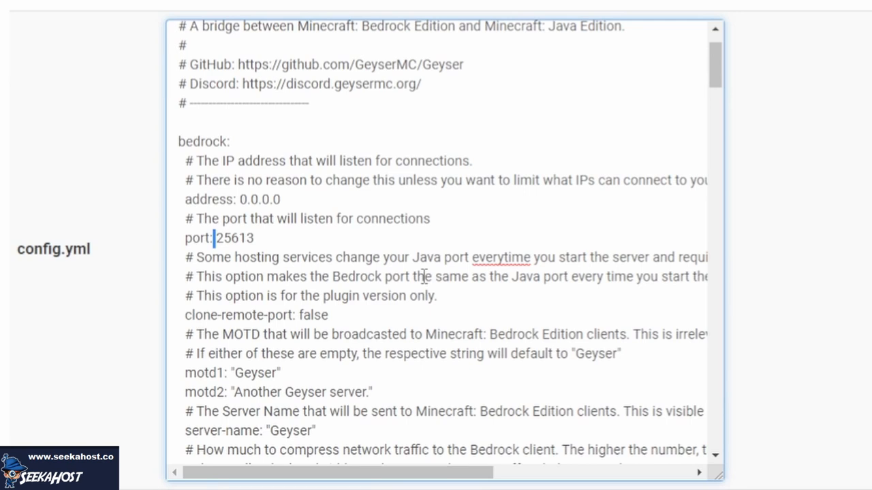
scroll("down", 3)
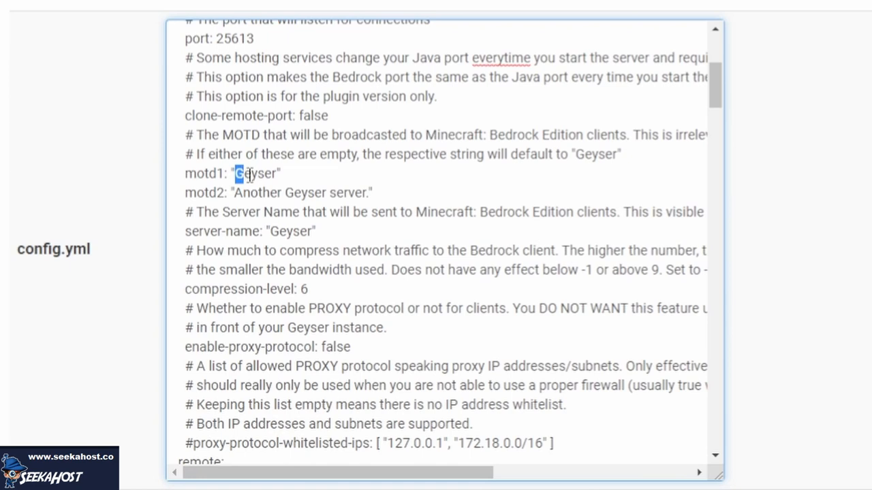
double_click(257, 173)
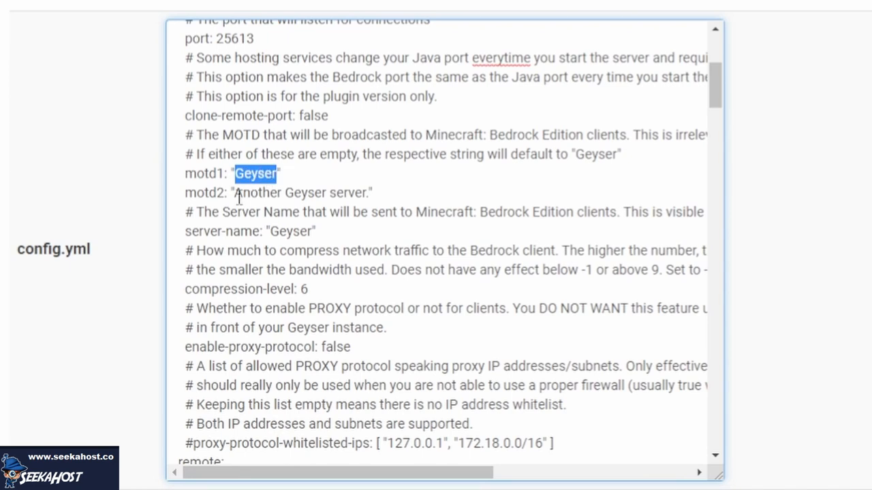
double_click(299, 192)
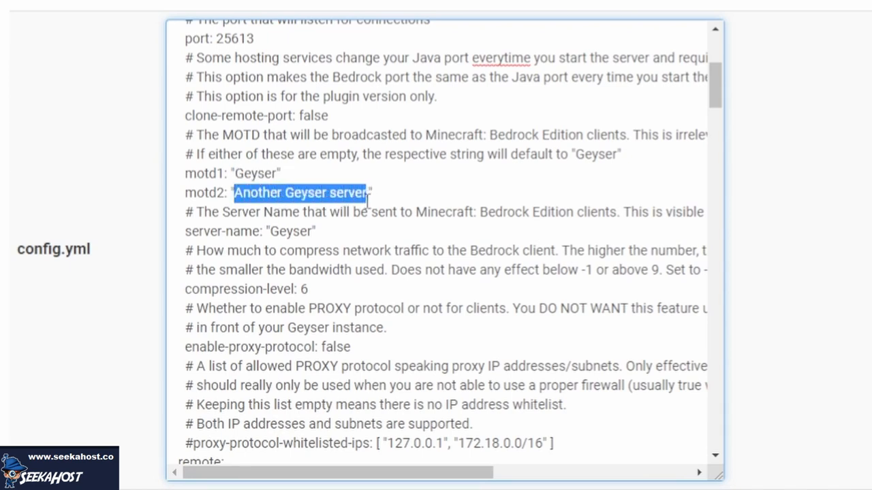
left_click(279, 230)
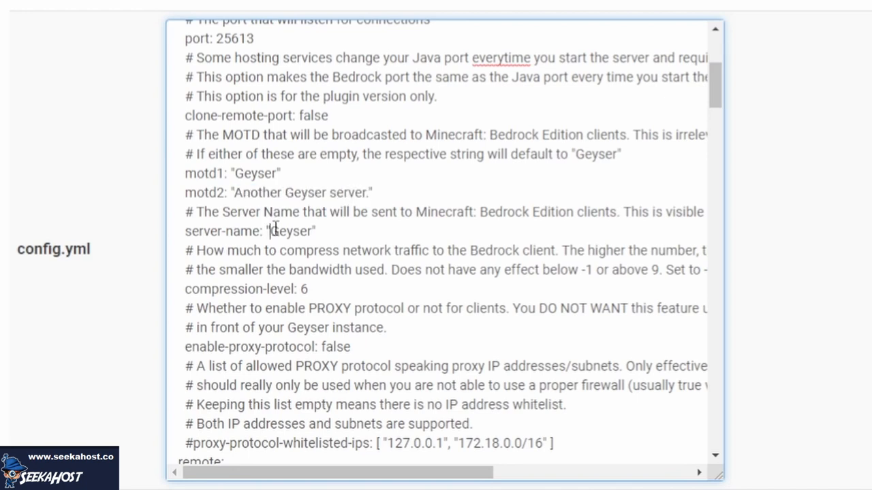
double_click(292, 231)
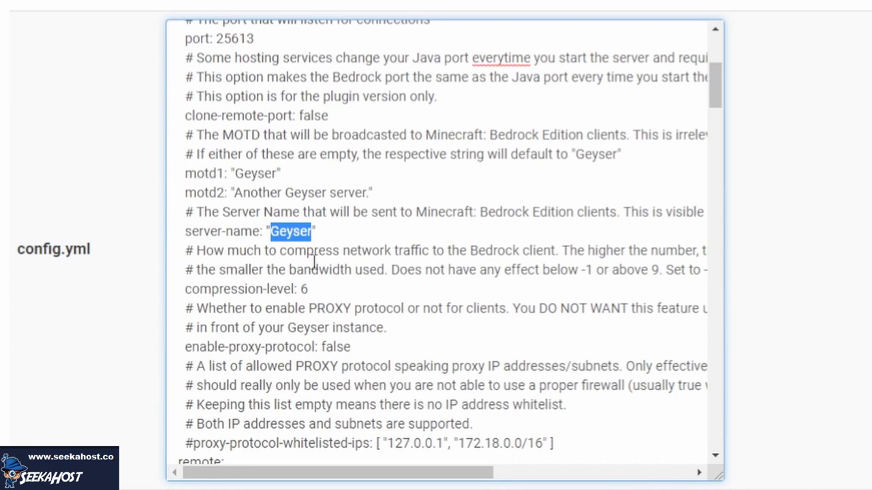
scroll("down", 3)
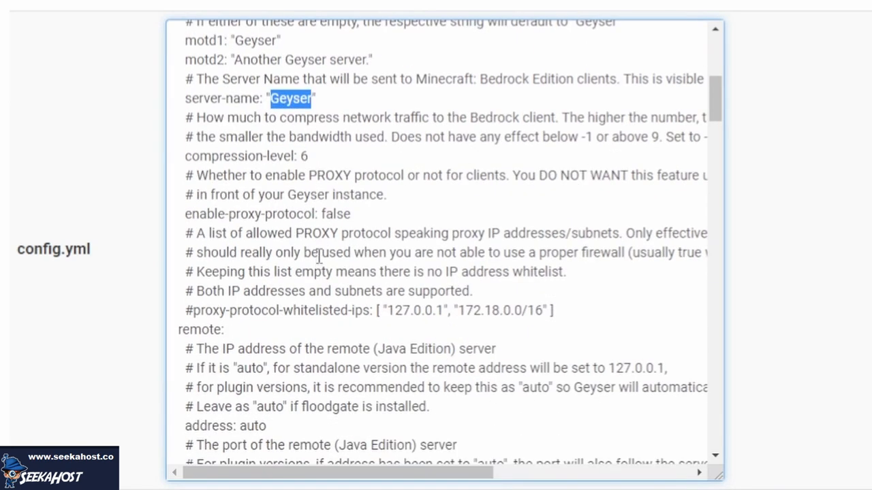
scroll("down", 3)
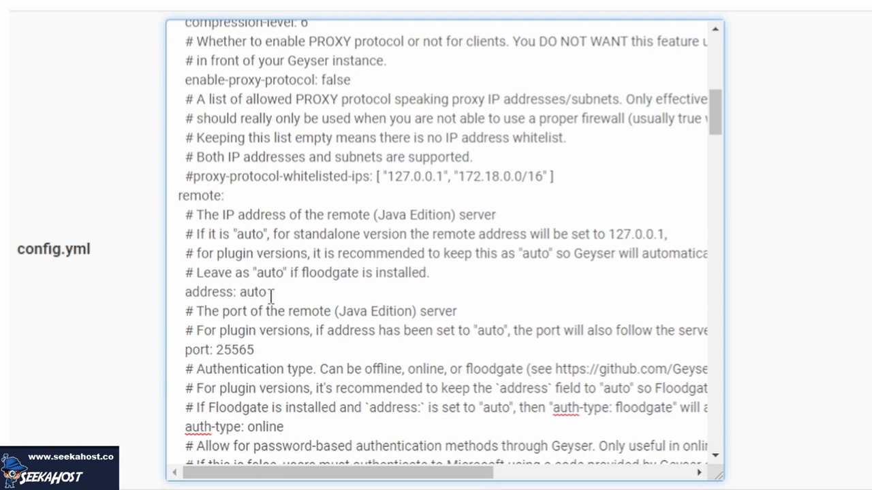
mouse_move(253, 292)
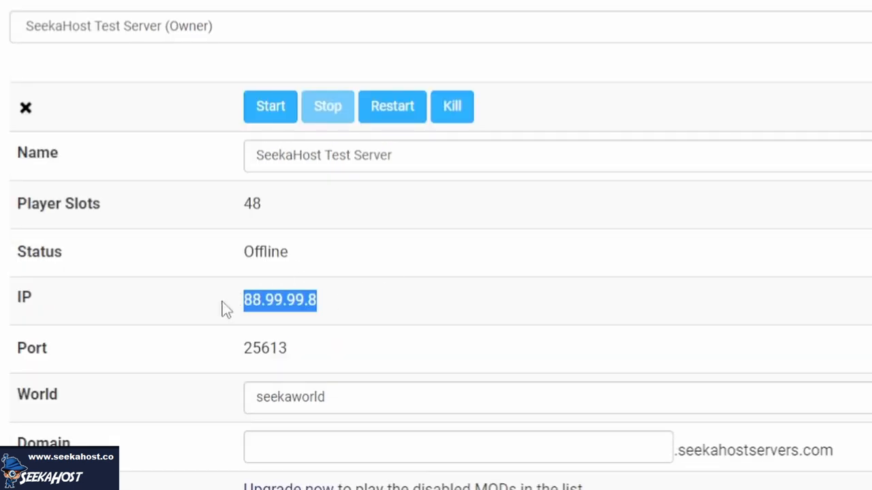
mouse_move(280, 301)
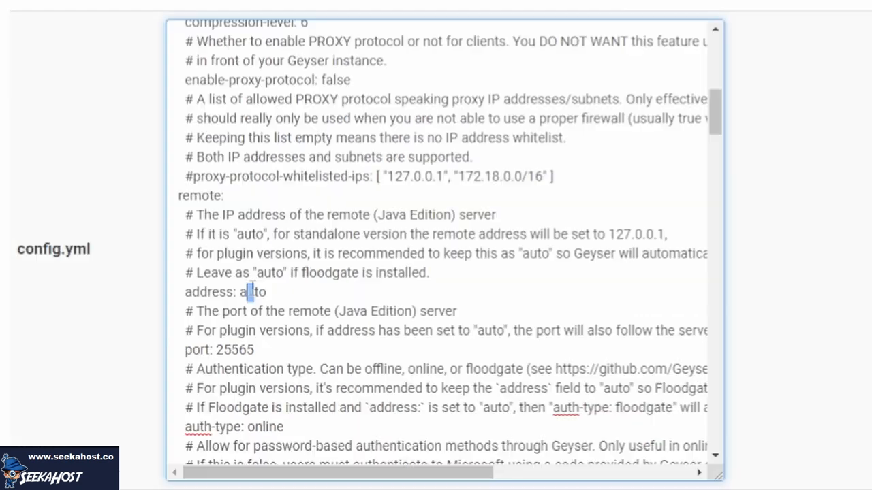
Set the remote address from auto to 88.99.99.8 and the remote port from 25565 to 25613
double_click(252, 292)
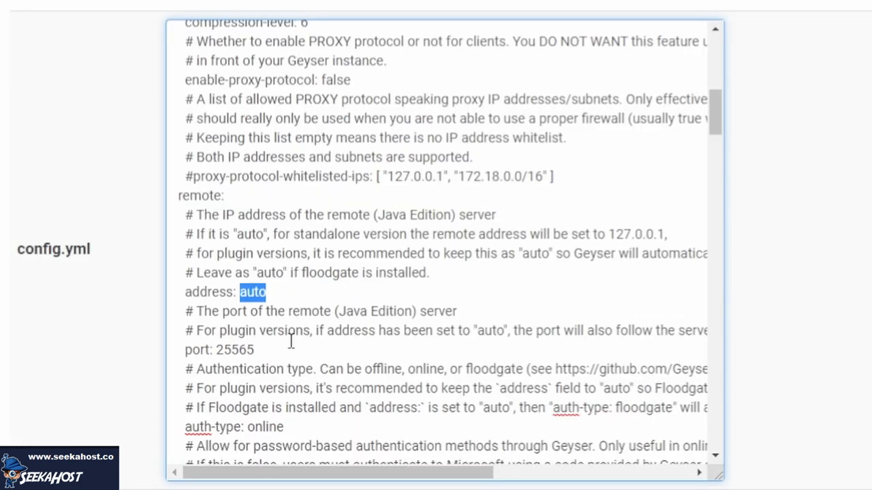
type("88.99.99.8")
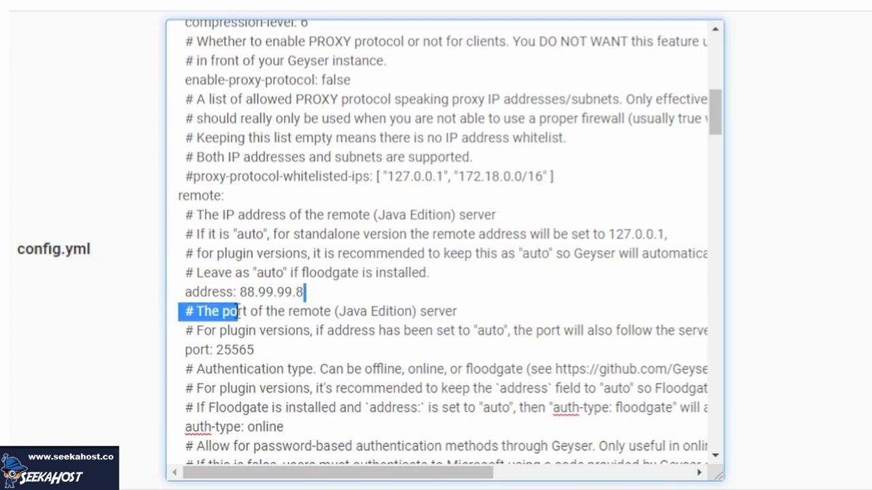
double_click(269, 291)
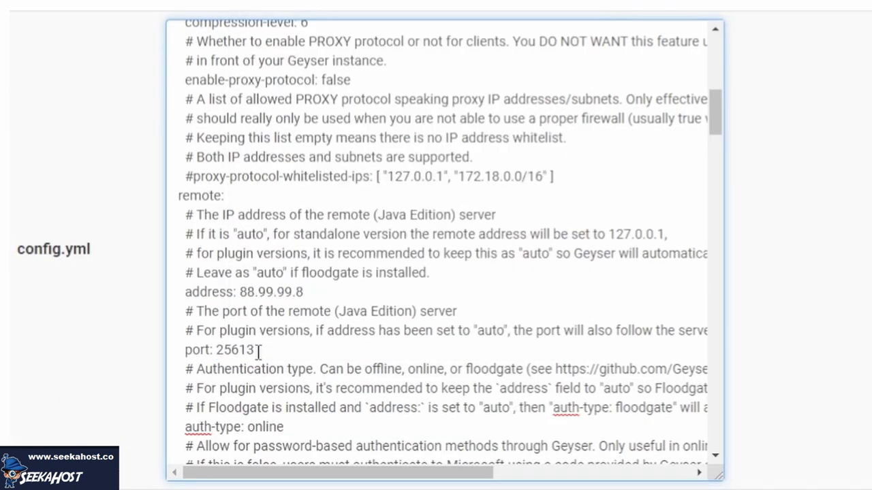
Replace the remote auth-type value 'online' with 'floodgate' in Geyser's config.yml
scroll("down", 3)
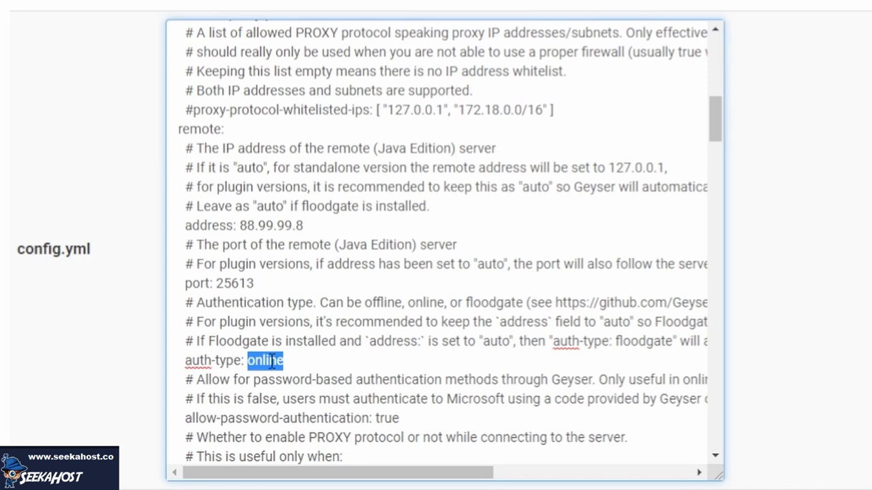
type("floodgate")
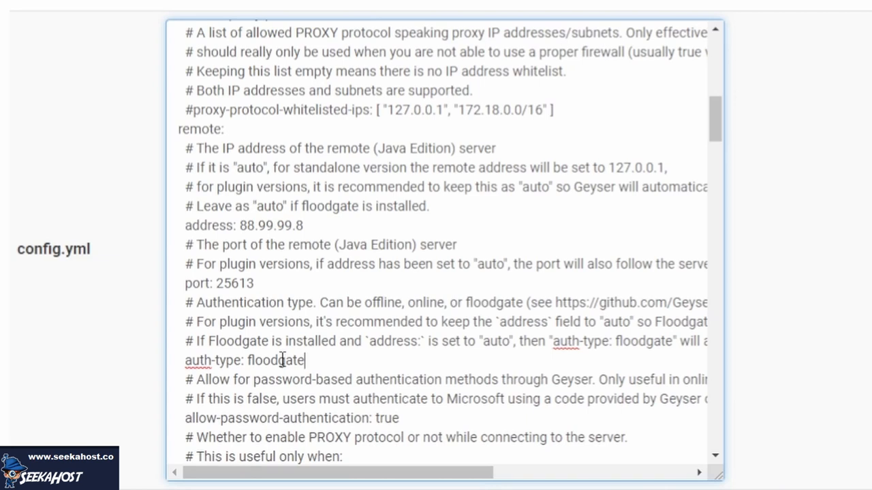
scroll("down", 3)
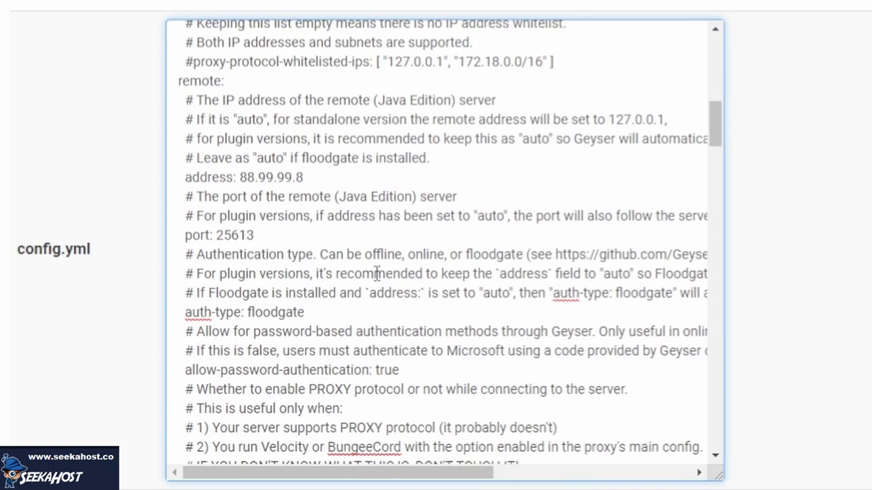
Save config.yml and return to the test server's overview page showing Offline at 88.99.99.8:25613
scroll("down", 3)
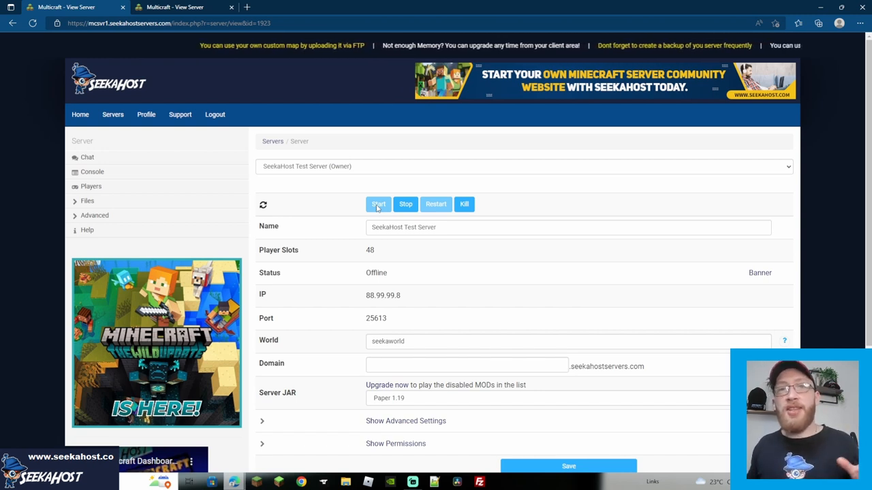
Start the SeekaHost Test Server so its status shows Online with 0/48 players
left_click(379, 204)
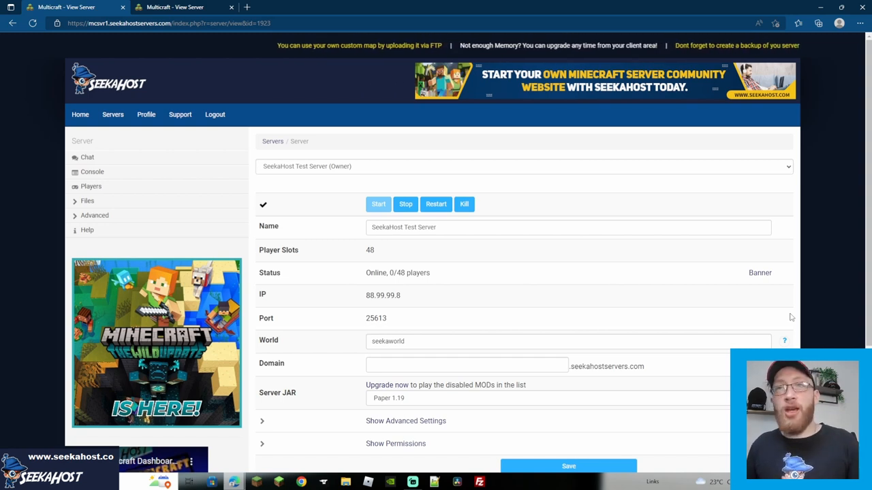
View the server console log confirming Geyser started on port 25613 with Floodgate enabled
left_click(93, 171)
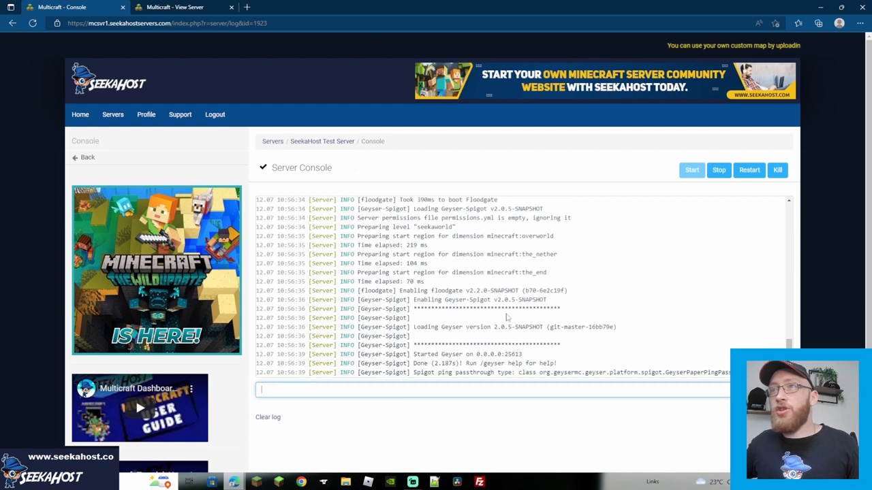
mouse_move(654, 293)
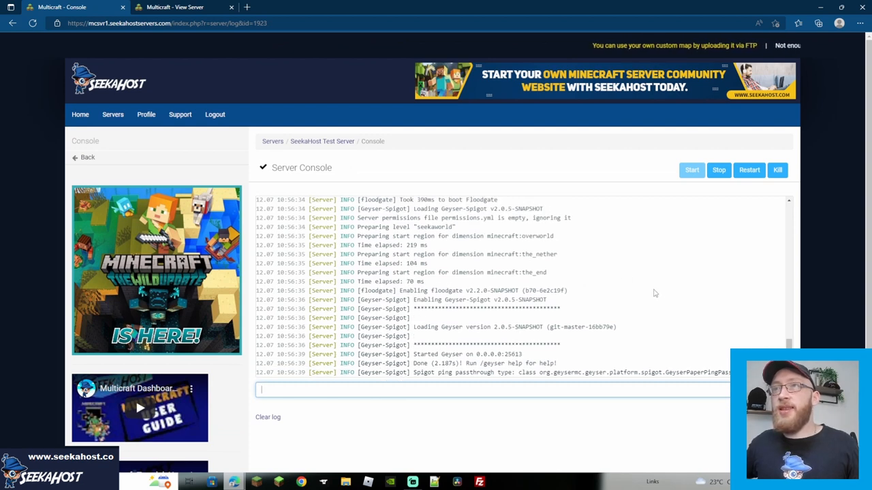
scroll("down", 3)
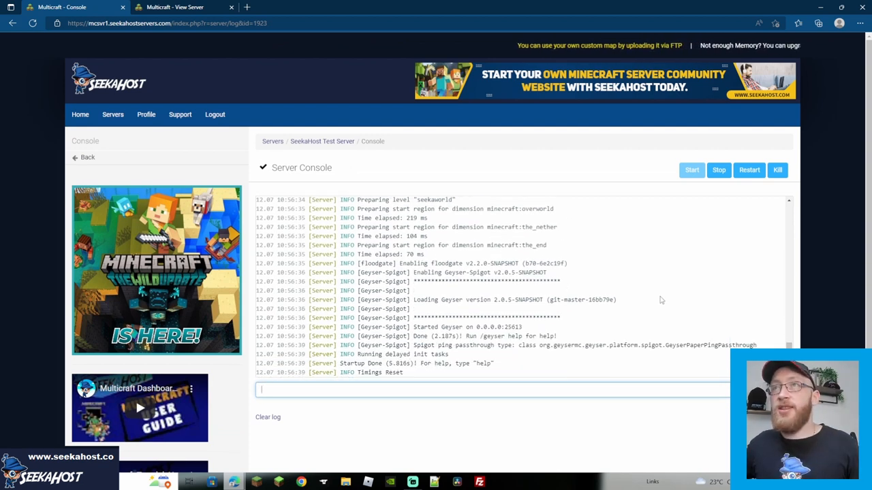
scroll("up", 3)
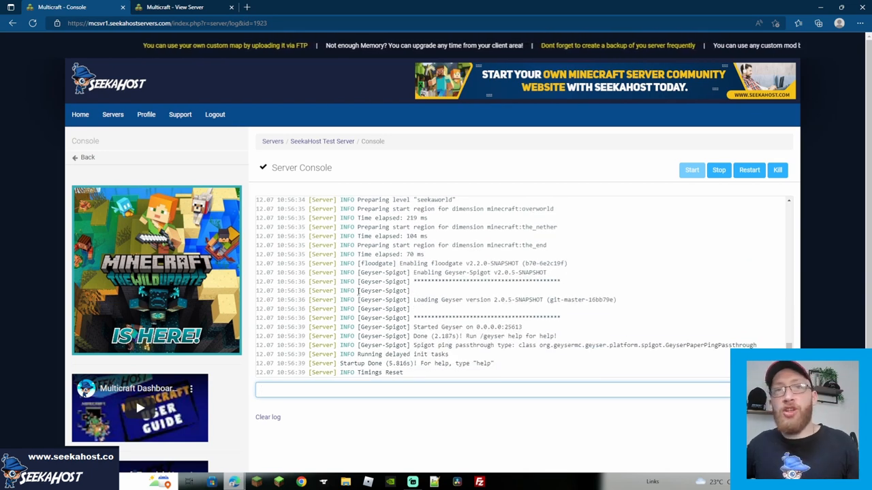
left_click(396, 389)
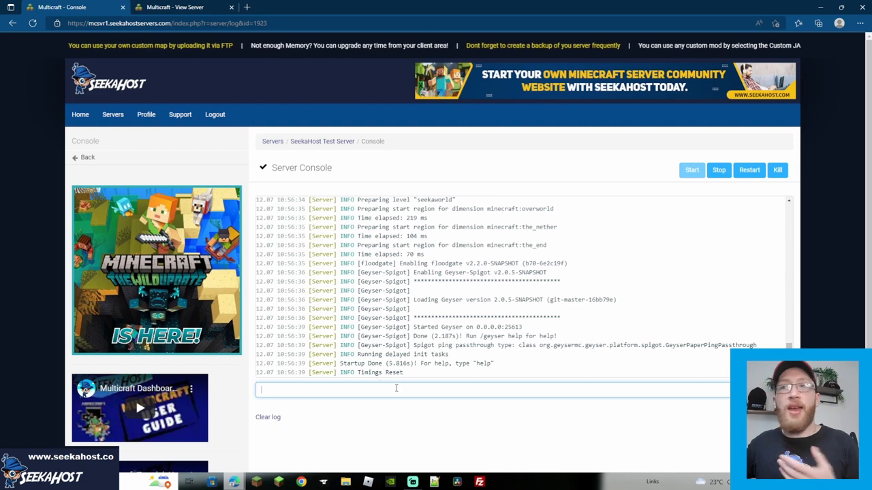